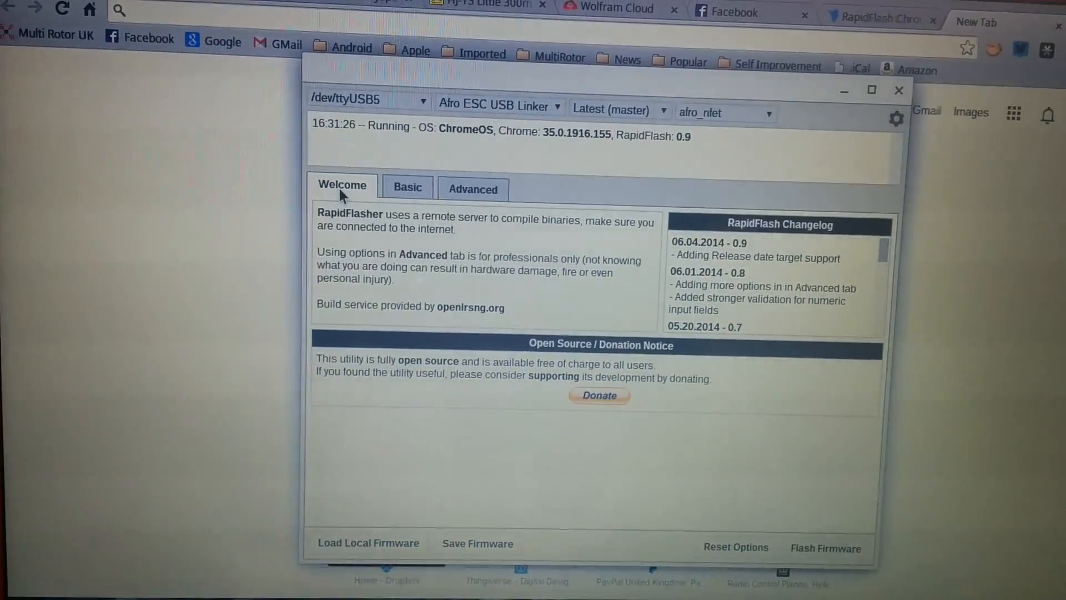
Step: Show the Basic options: RC_CALIBRATION and BEACON on, MOTOR_REVERSE and MOTOR_BRAKE off
{"action": "left_click", "coordinate": [406, 188]}
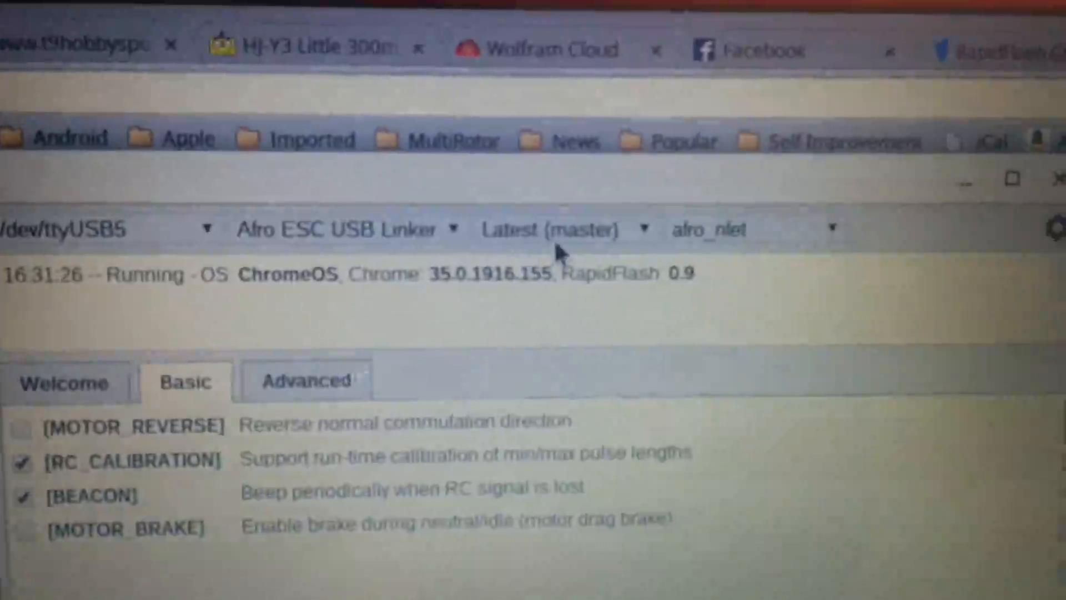
{"action": "left_click", "coordinate": [551, 229]}
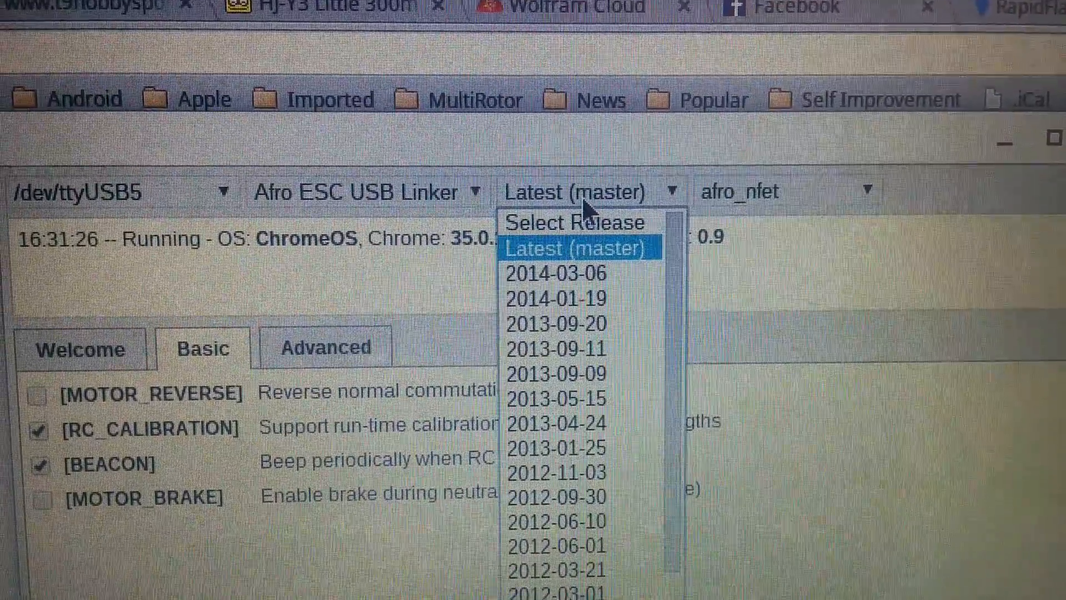
{"action": "mouse_move", "coordinate": [558, 270]}
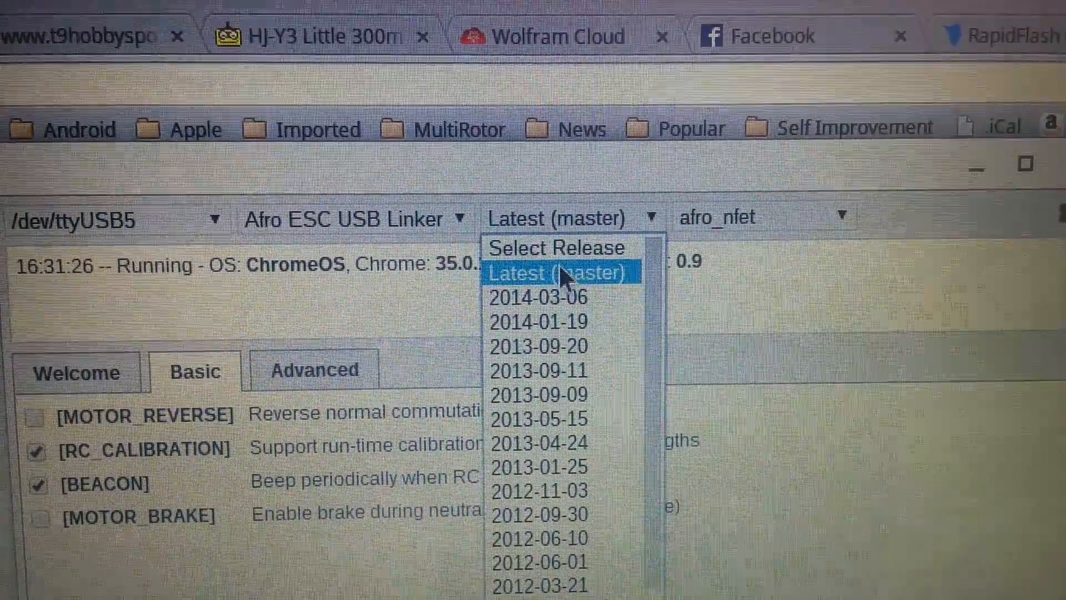
{"action": "left_click", "coordinate": [557, 273]}
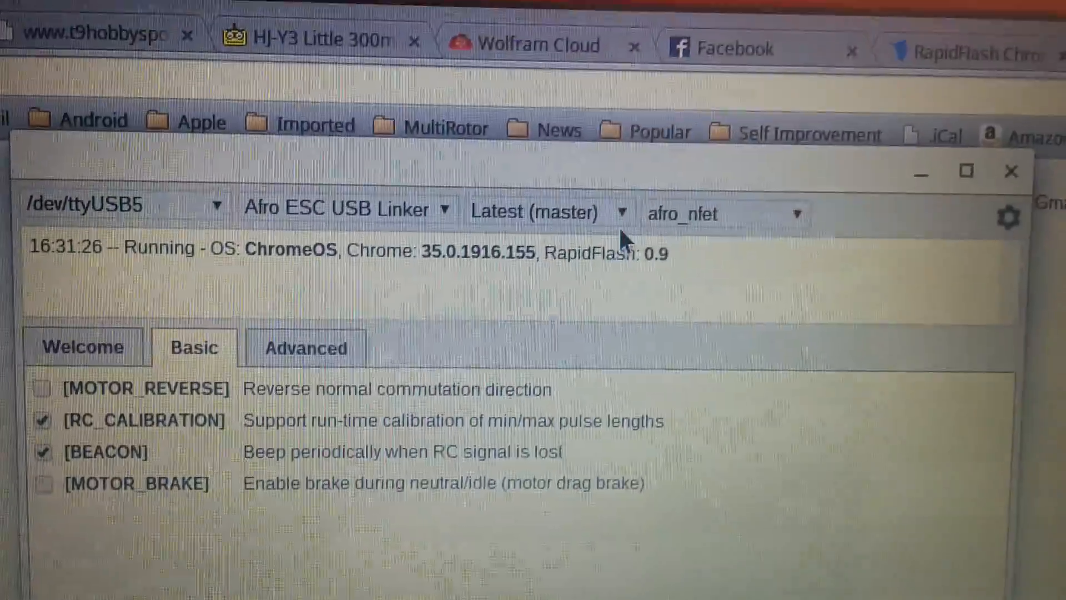
{"action": "left_click", "coordinate": [706, 214]}
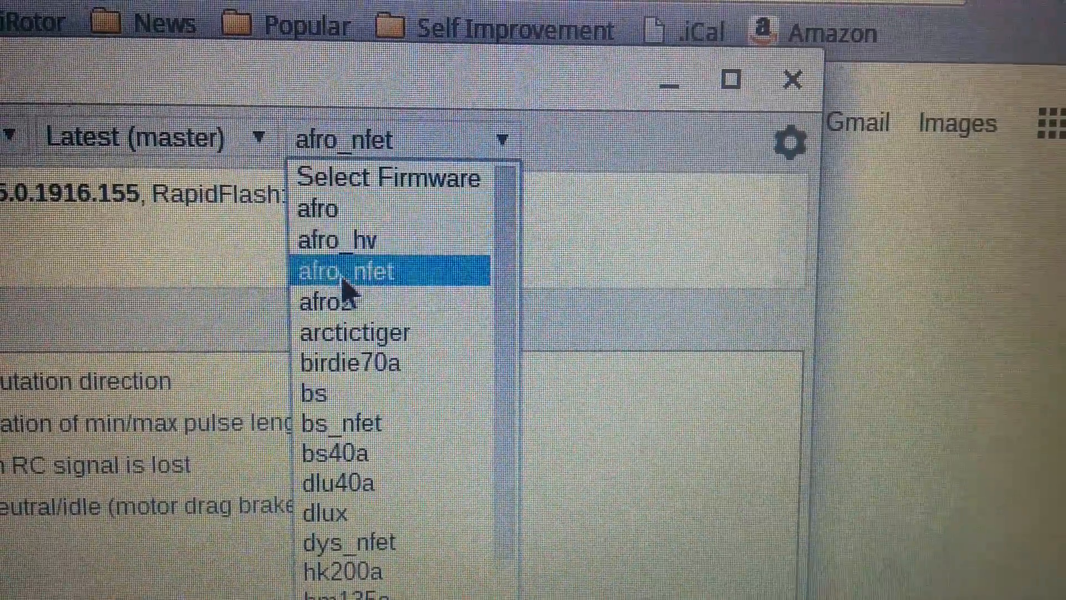
{"action": "left_click", "coordinate": [346, 270]}
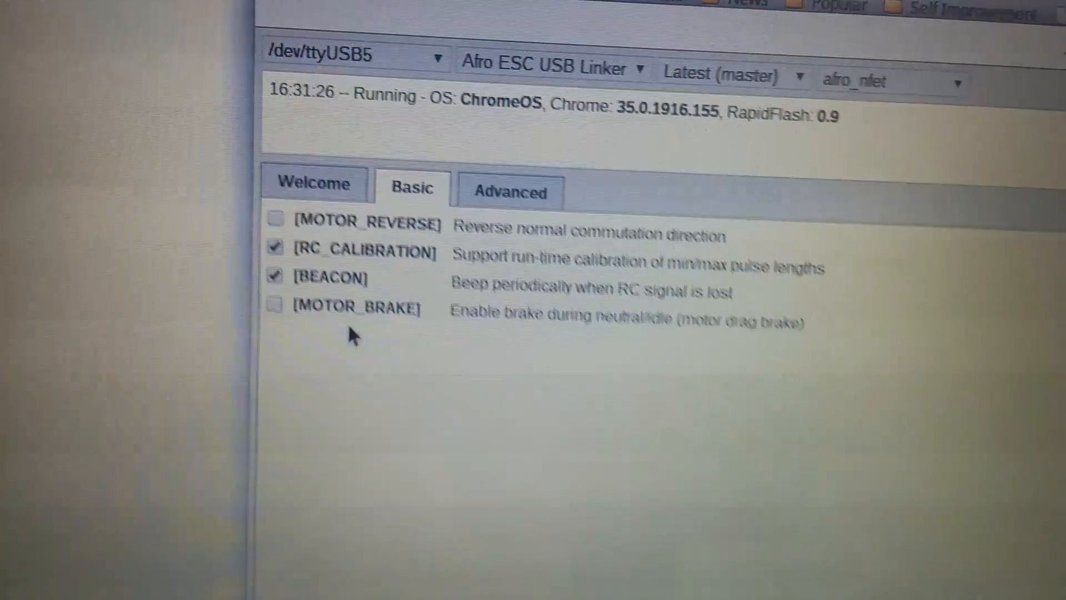
{"action": "scroll", "scroll_direction": "down", "scroll_amount": 3}
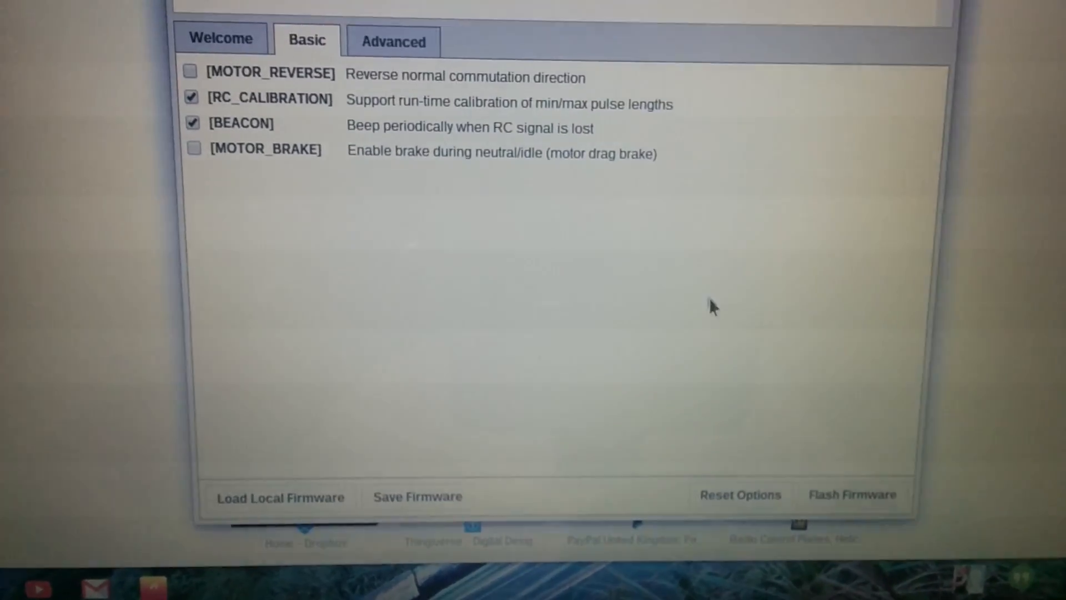